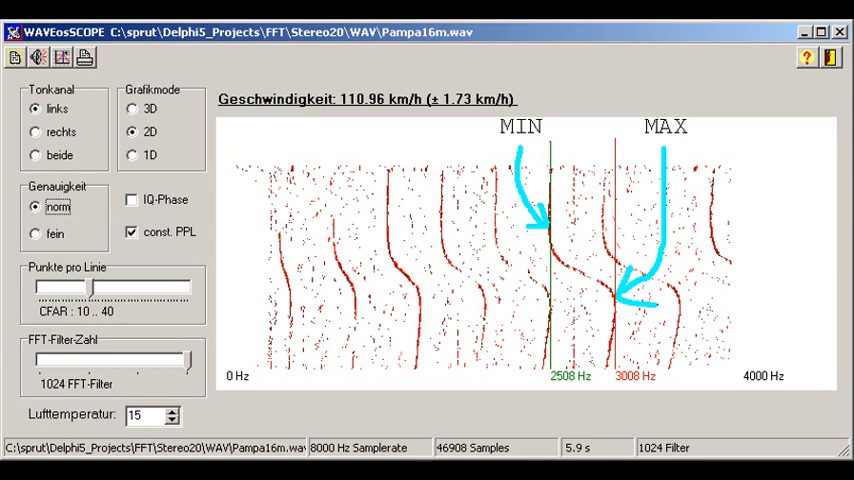
- Load Pampa_2mic.wav and display it as a 3D spectrogram with 512 FFT filters
left_click(133, 108)
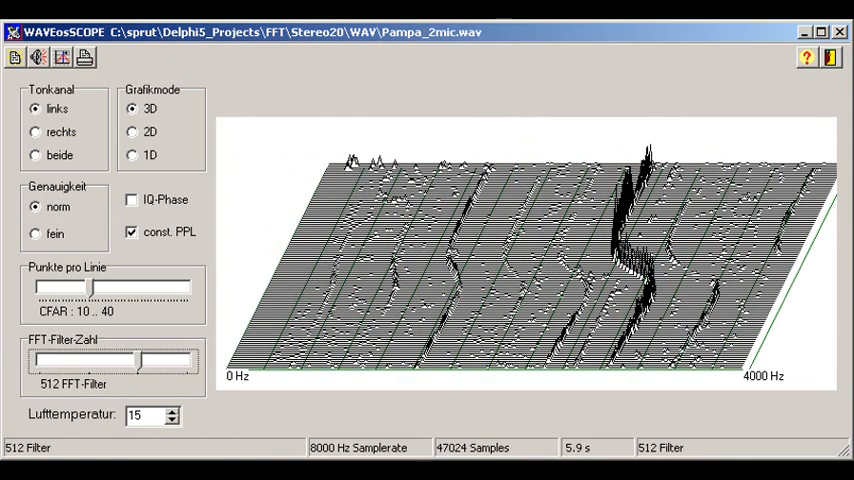